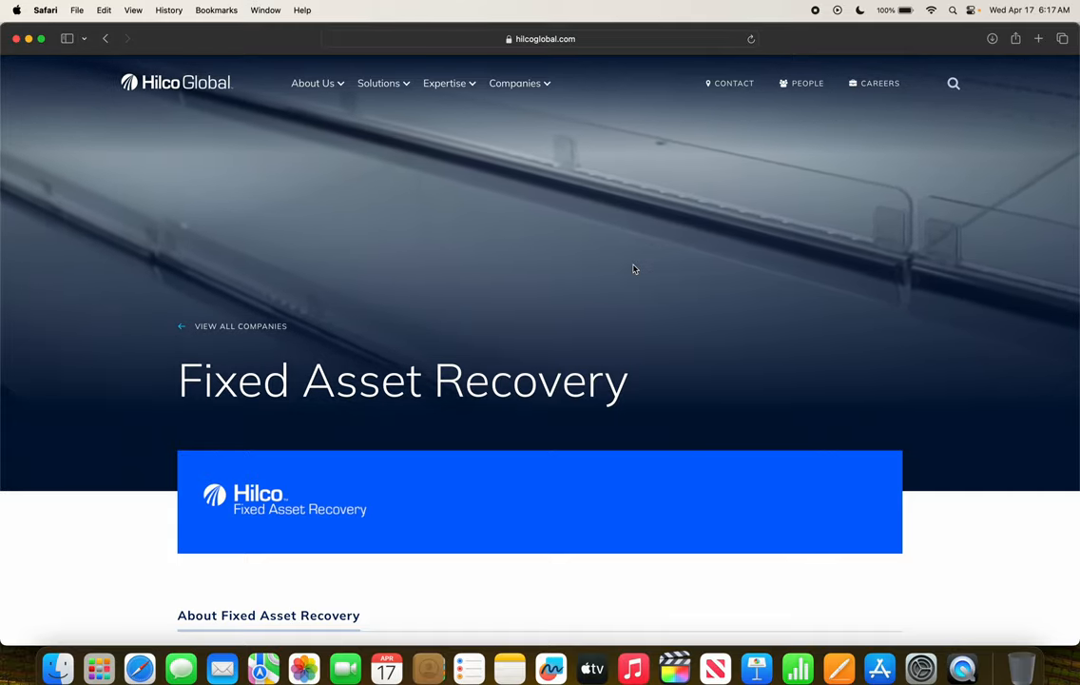
scroll(down, 3)
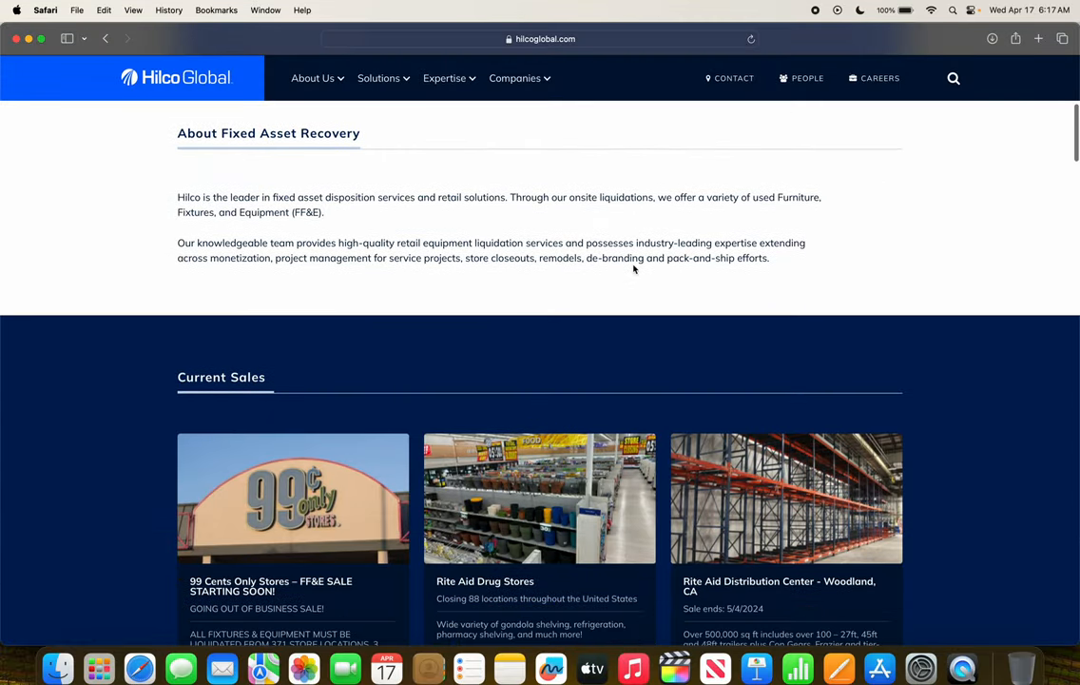
scroll(down, 3)
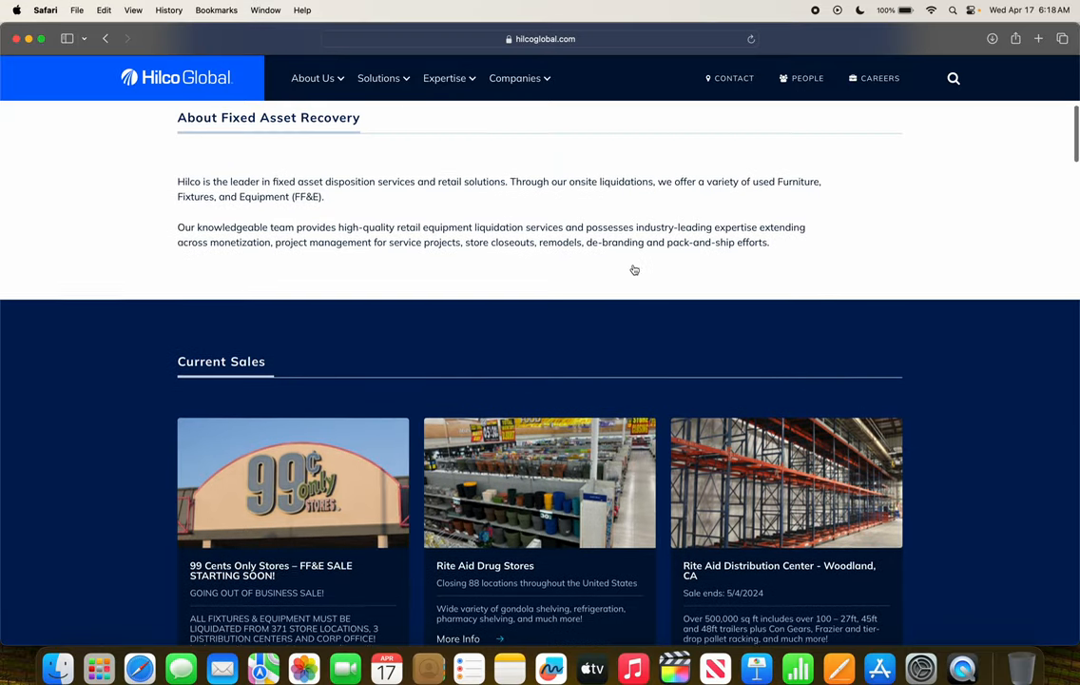
scroll(down, 3)
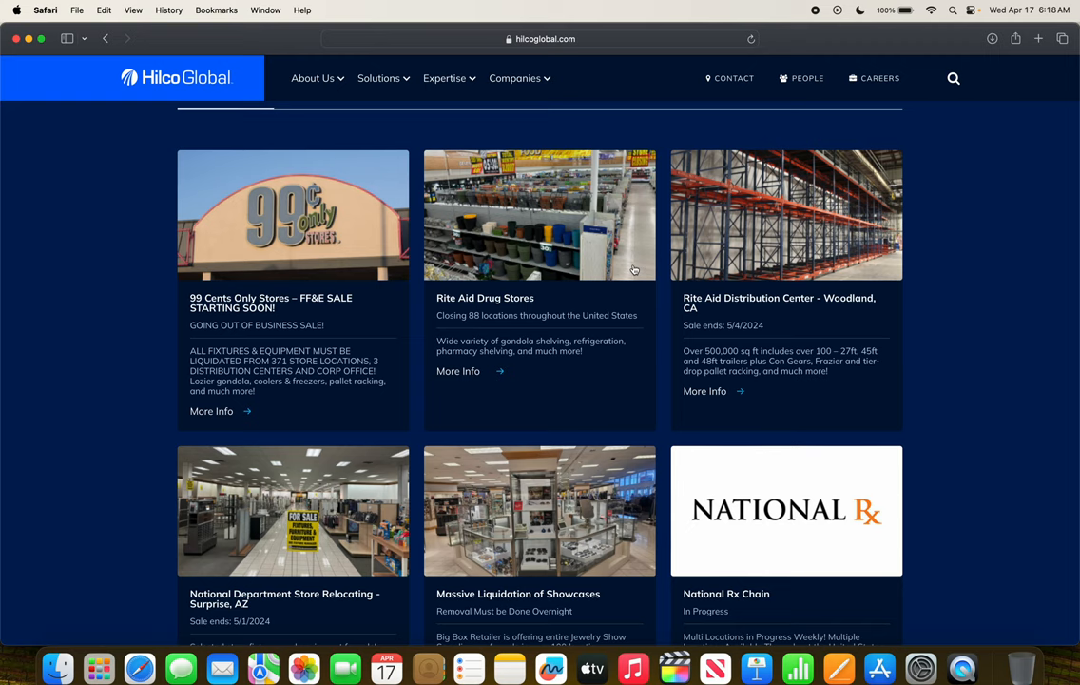
scroll(down, 3)
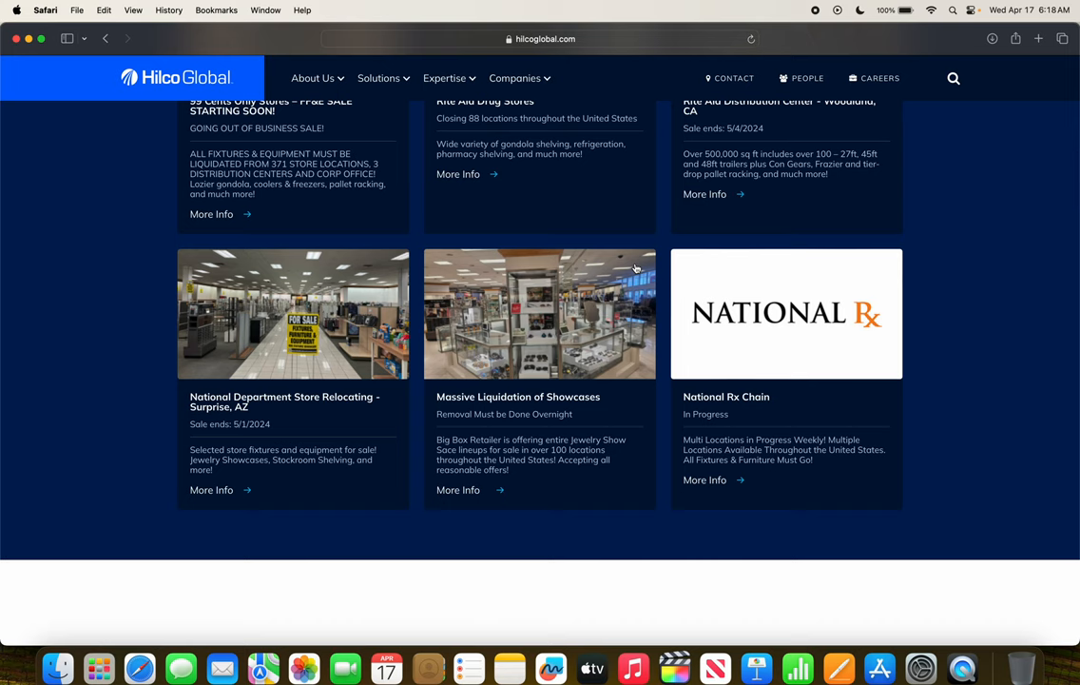